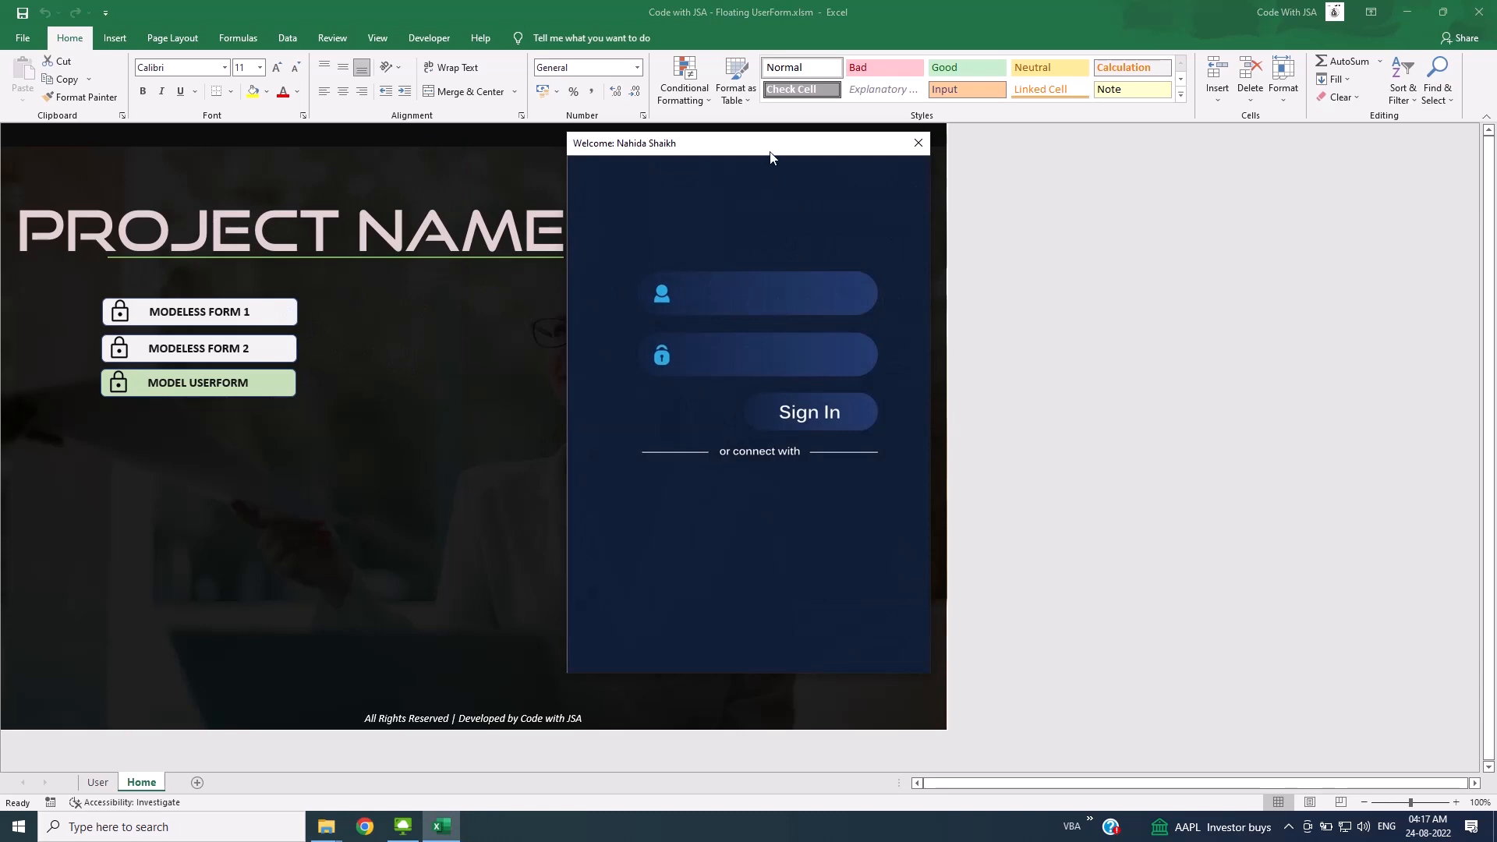
mouse_move(261, 351)
text(afa)
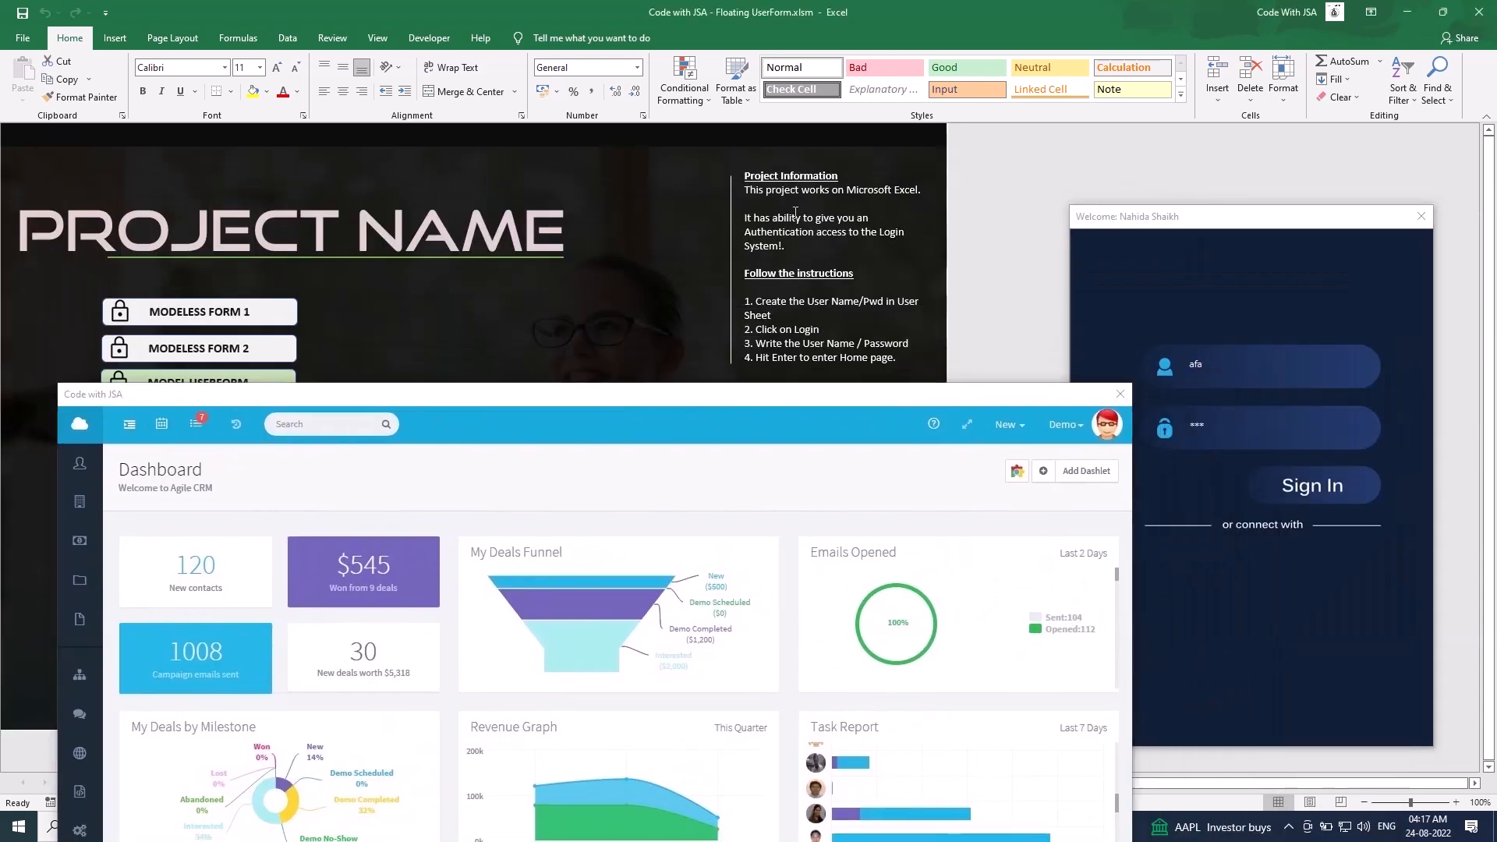
Enter 'Authentication' into the floating login form's username box, then close the login form
double_click(777, 233)
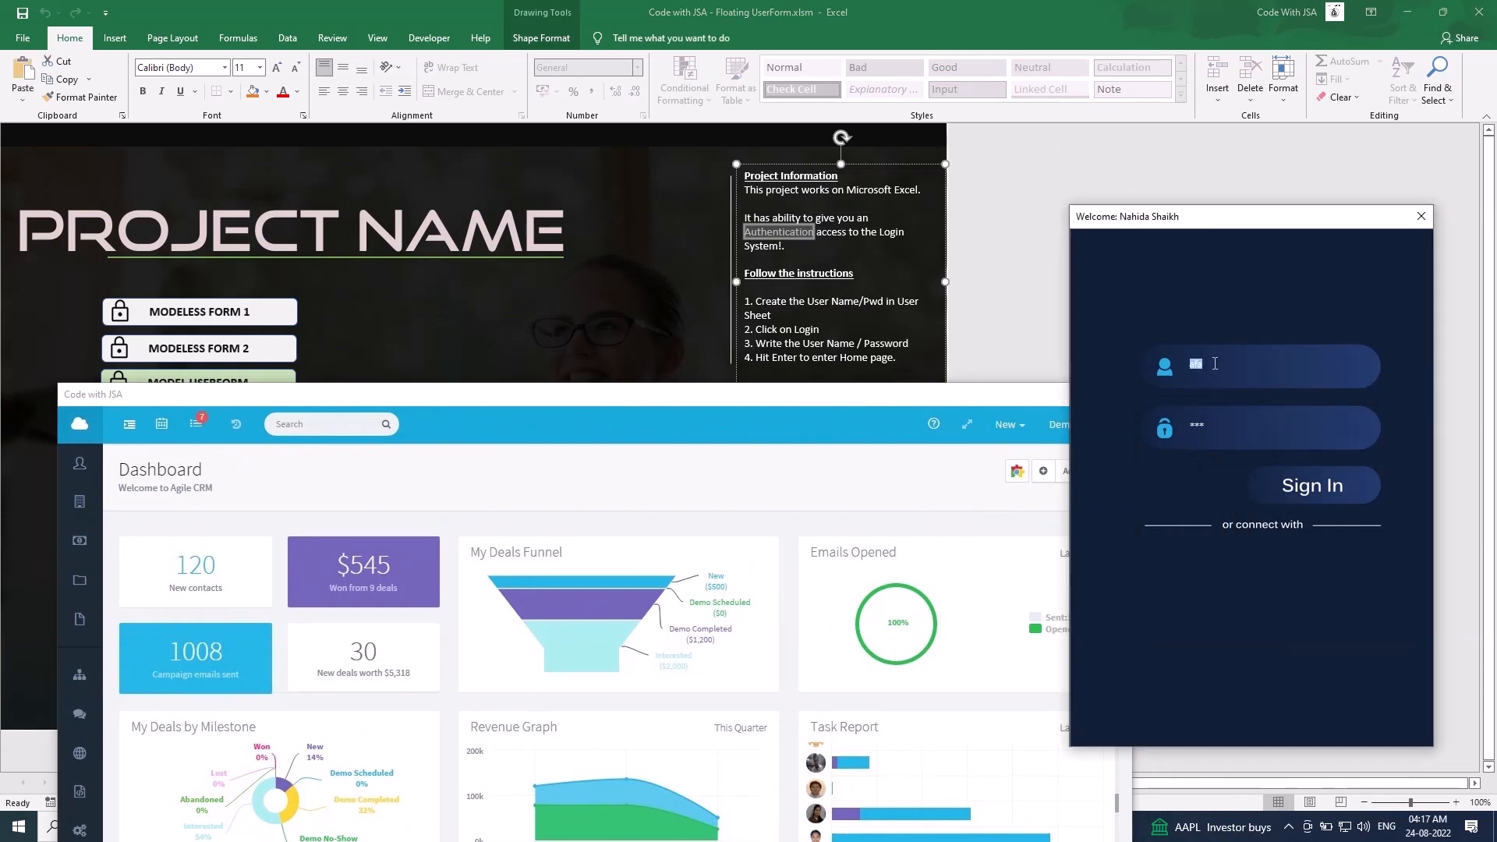
text(Authentication)
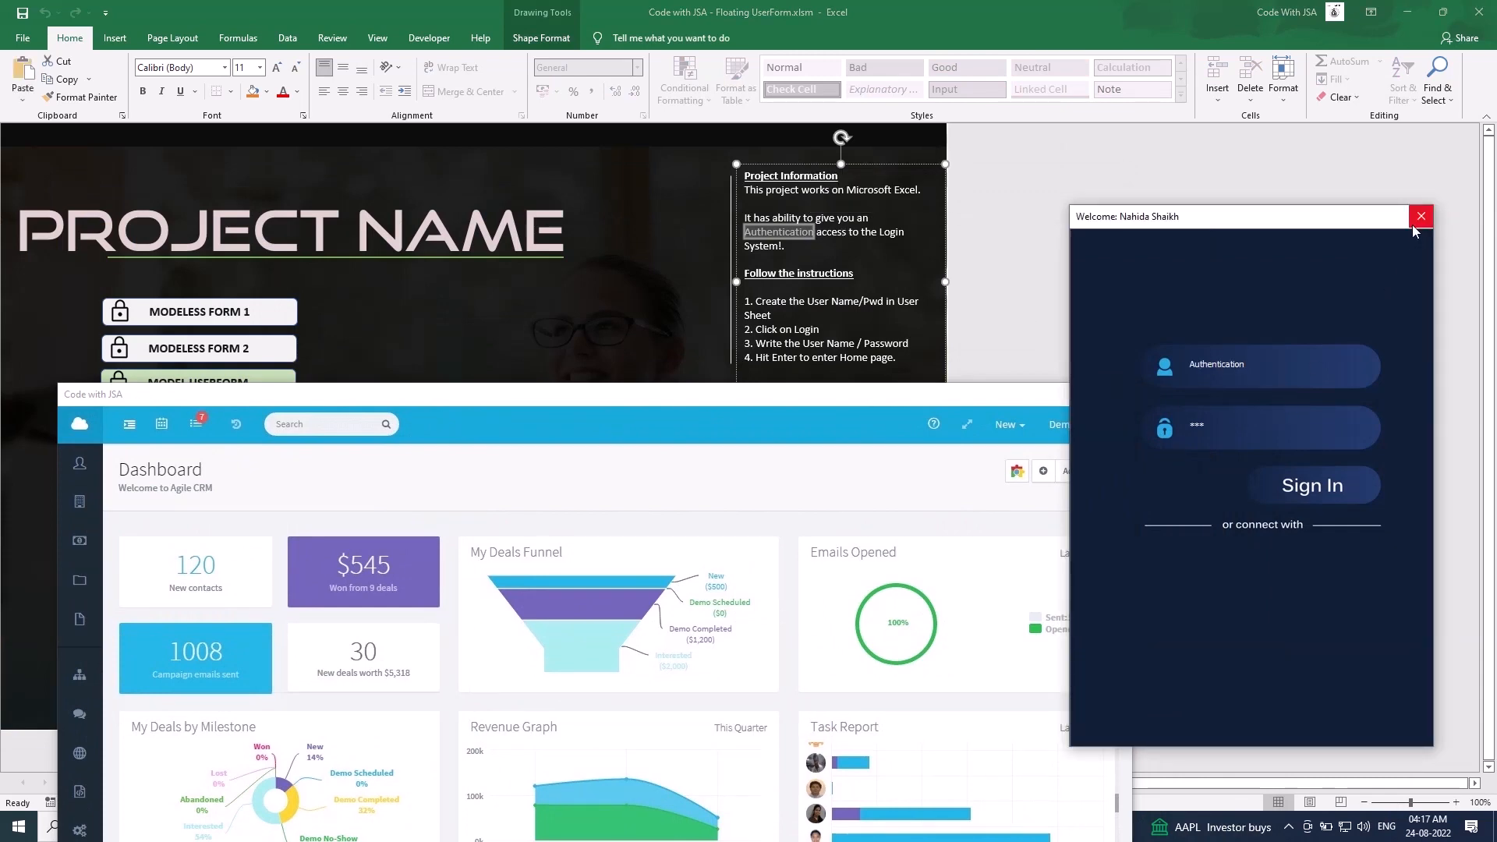
click(1420, 217)
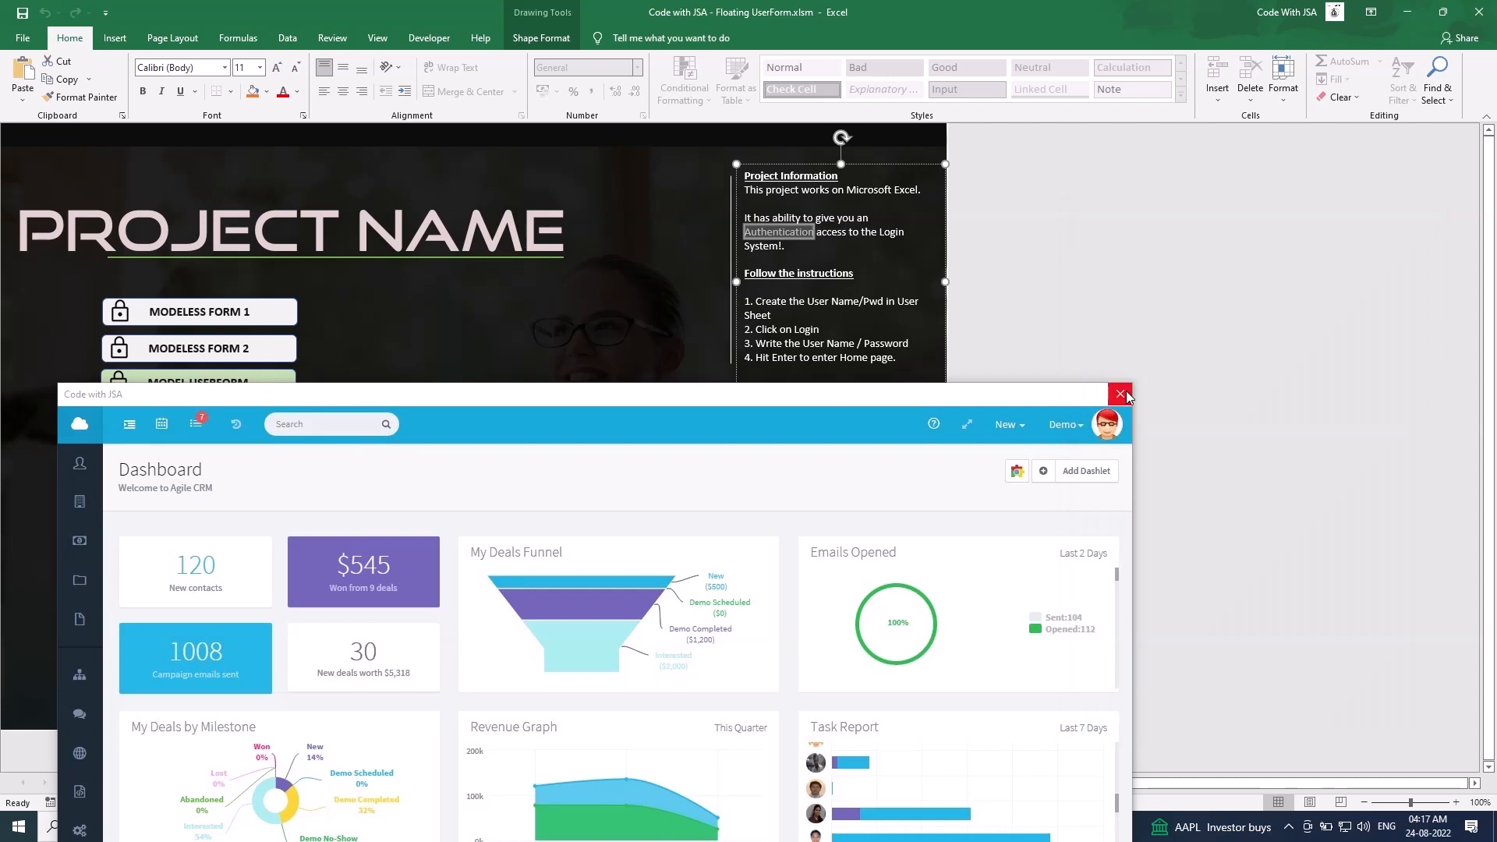
Close the dashboard form and confirm the sheet ignores clicks behind the modal login form
click(1119, 393)
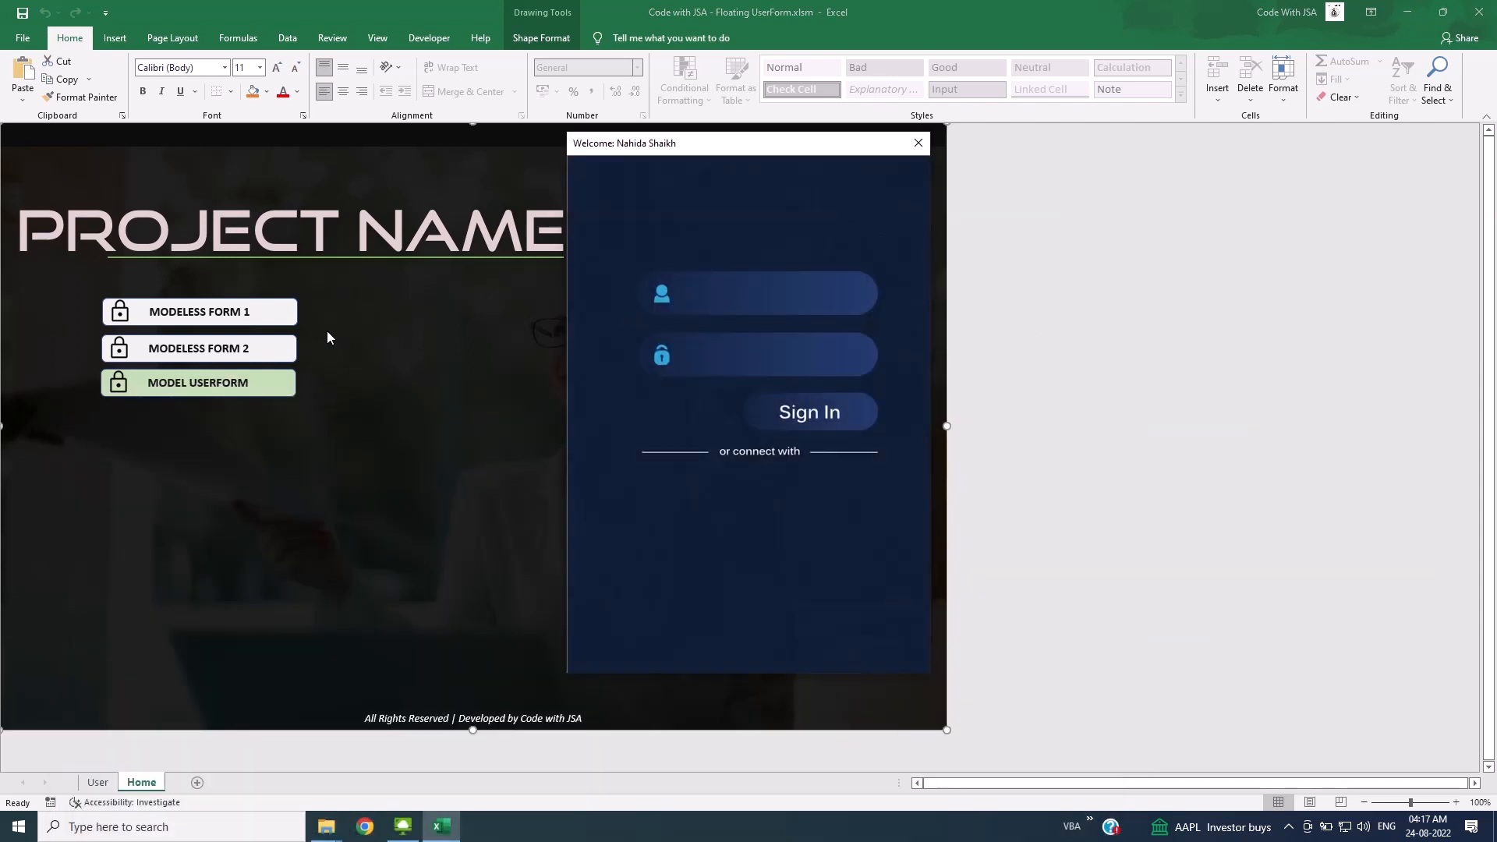
mouse_move(265, 318)
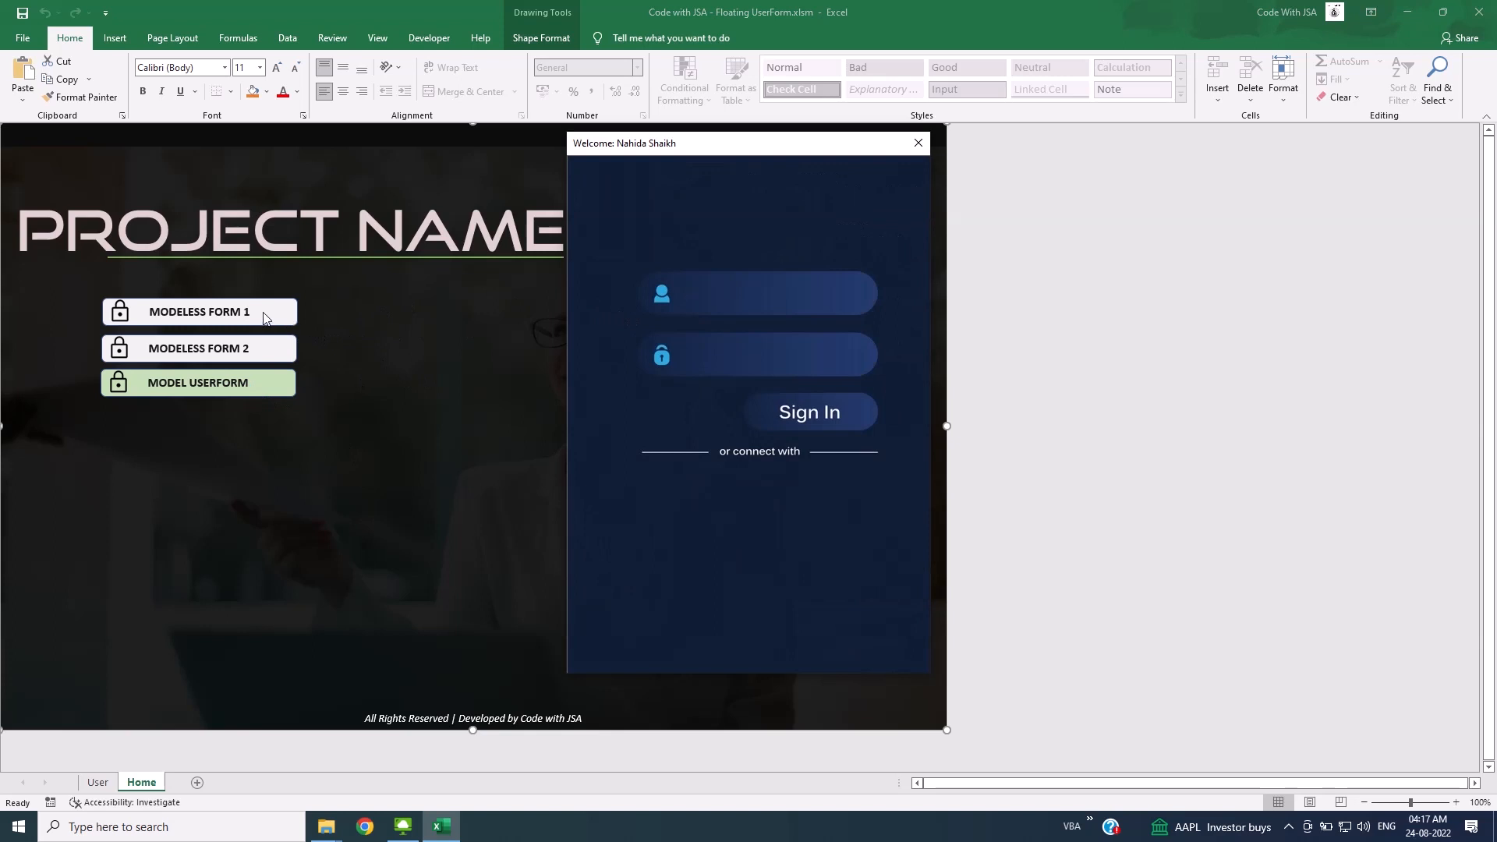
click(760, 293)
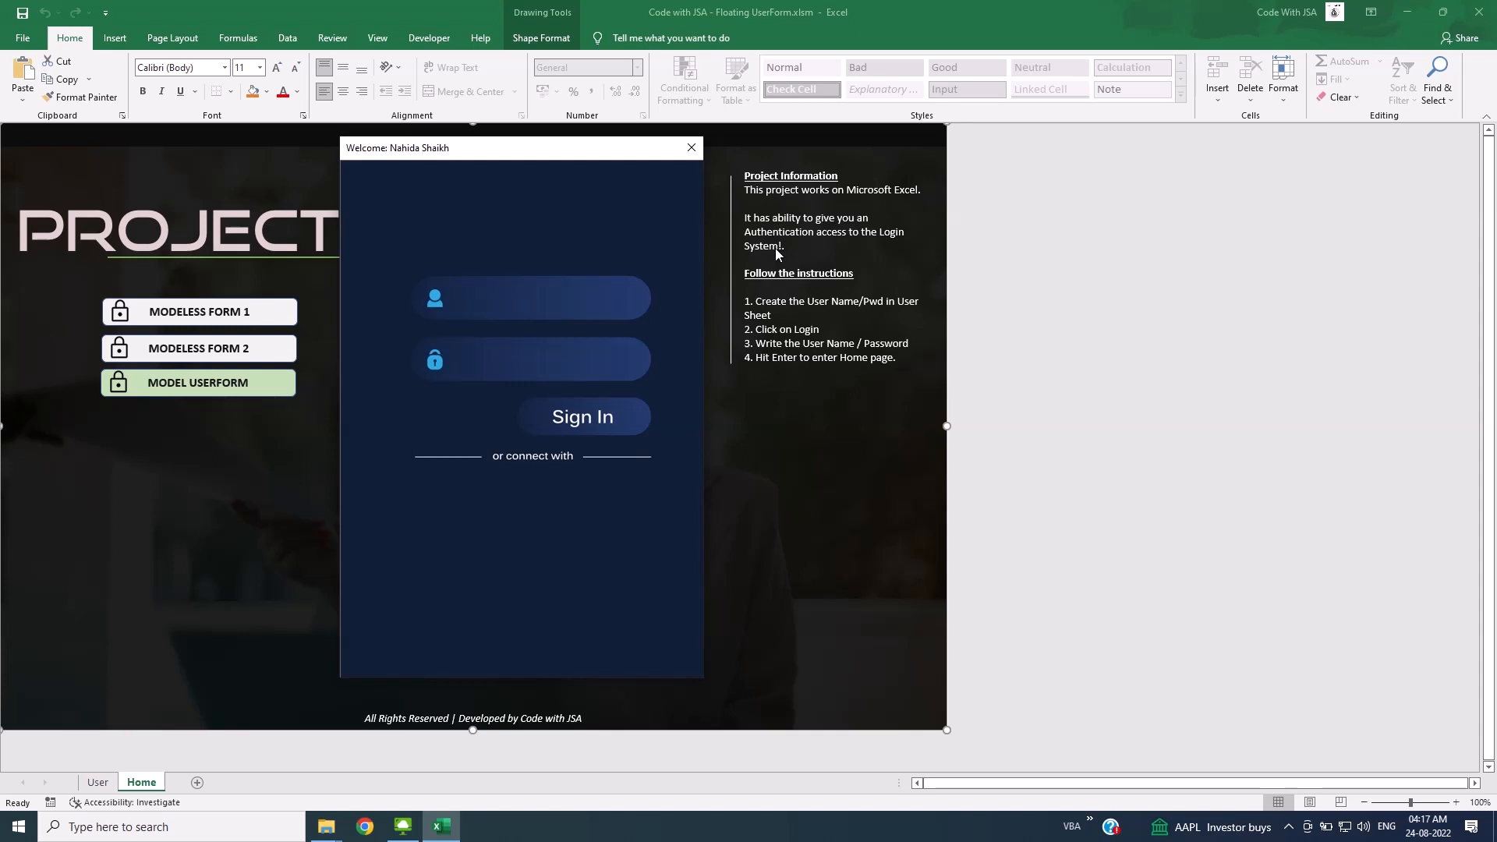
mouse_move(777, 255)
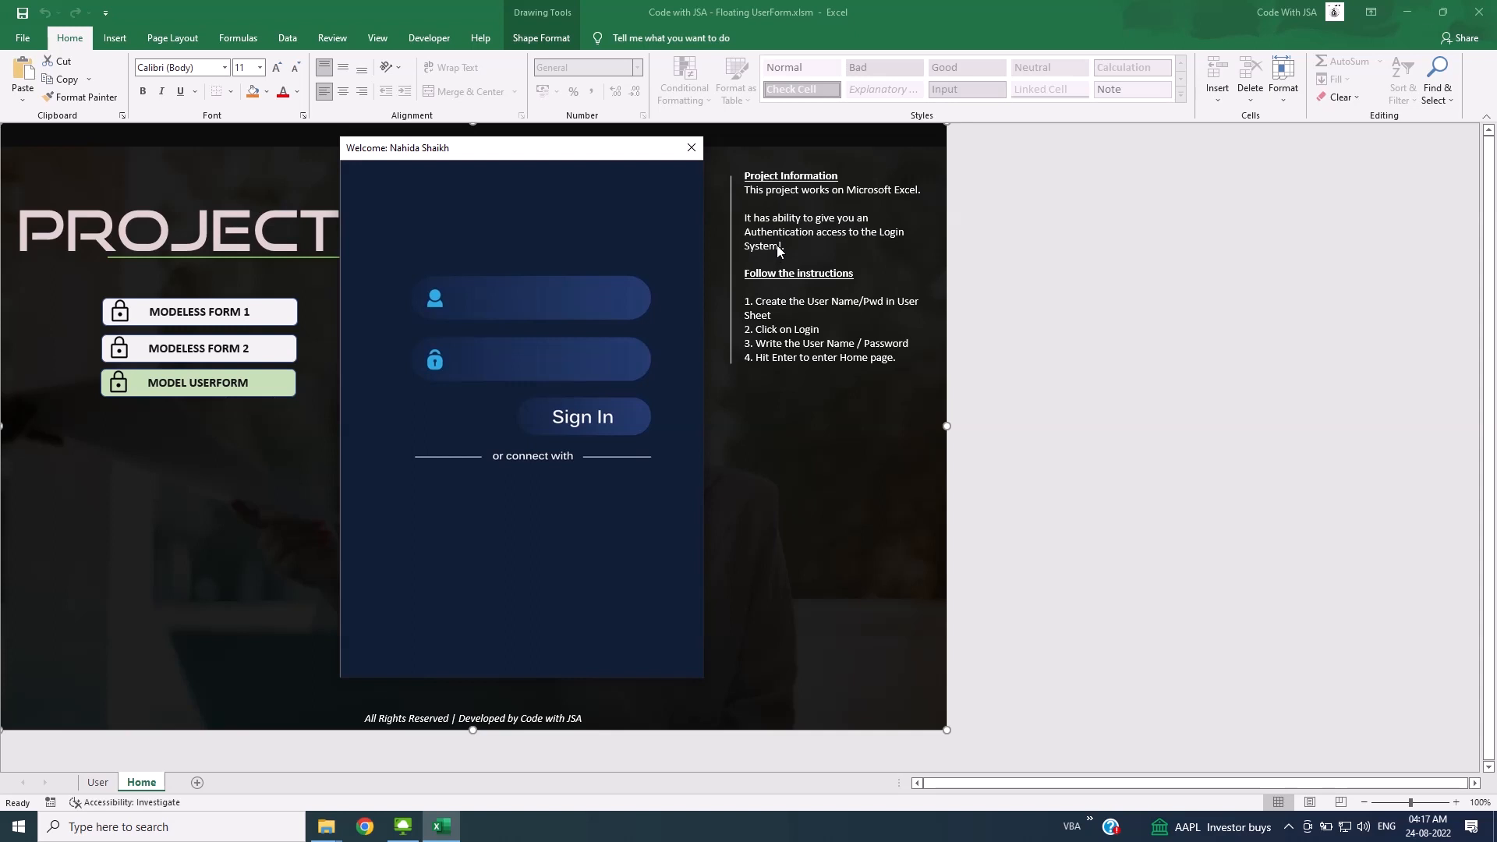
click(530, 297)
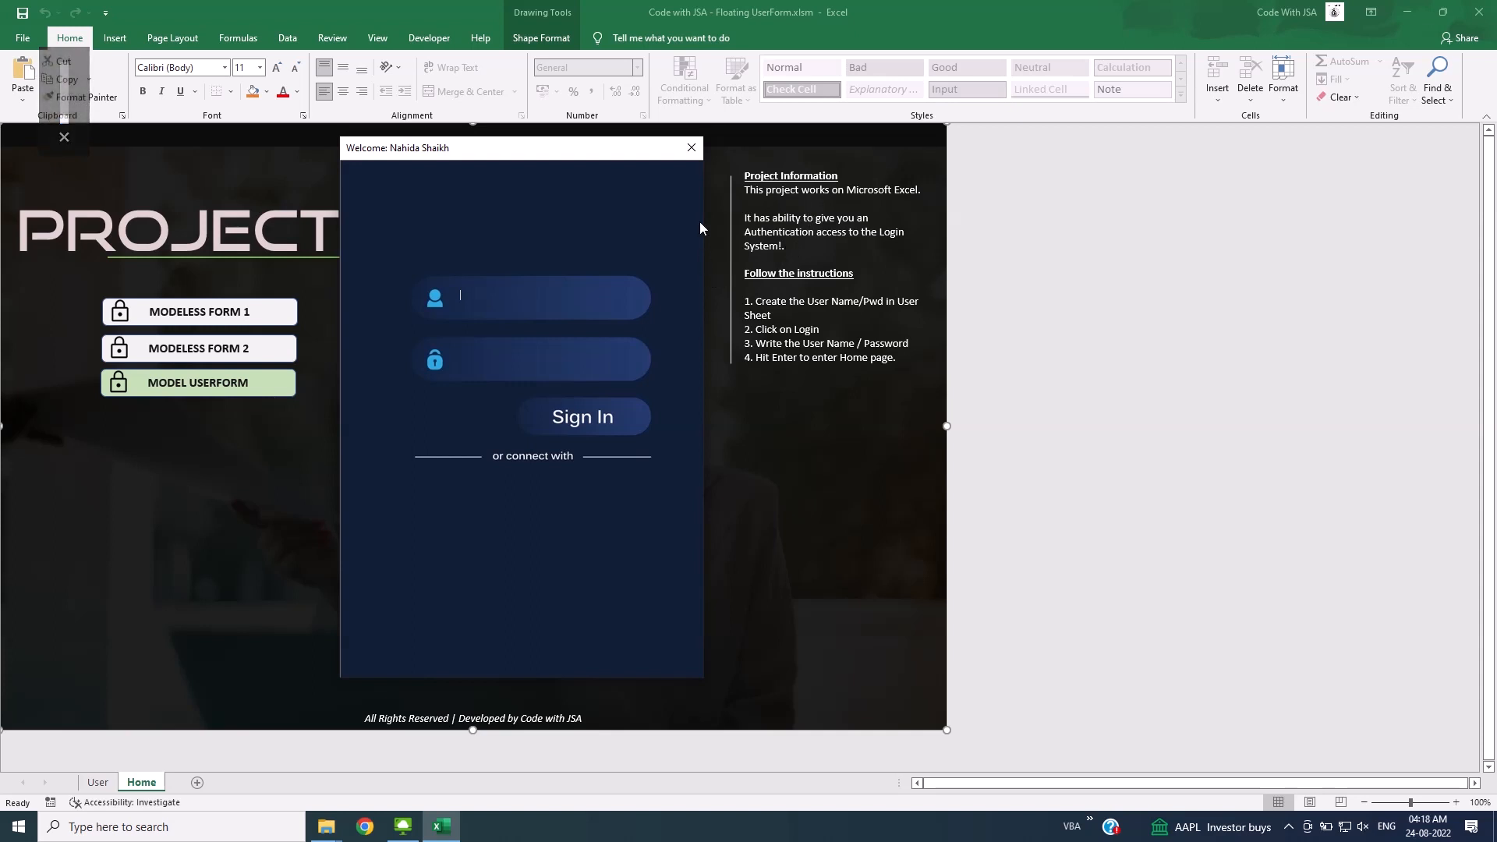
click(691, 146)
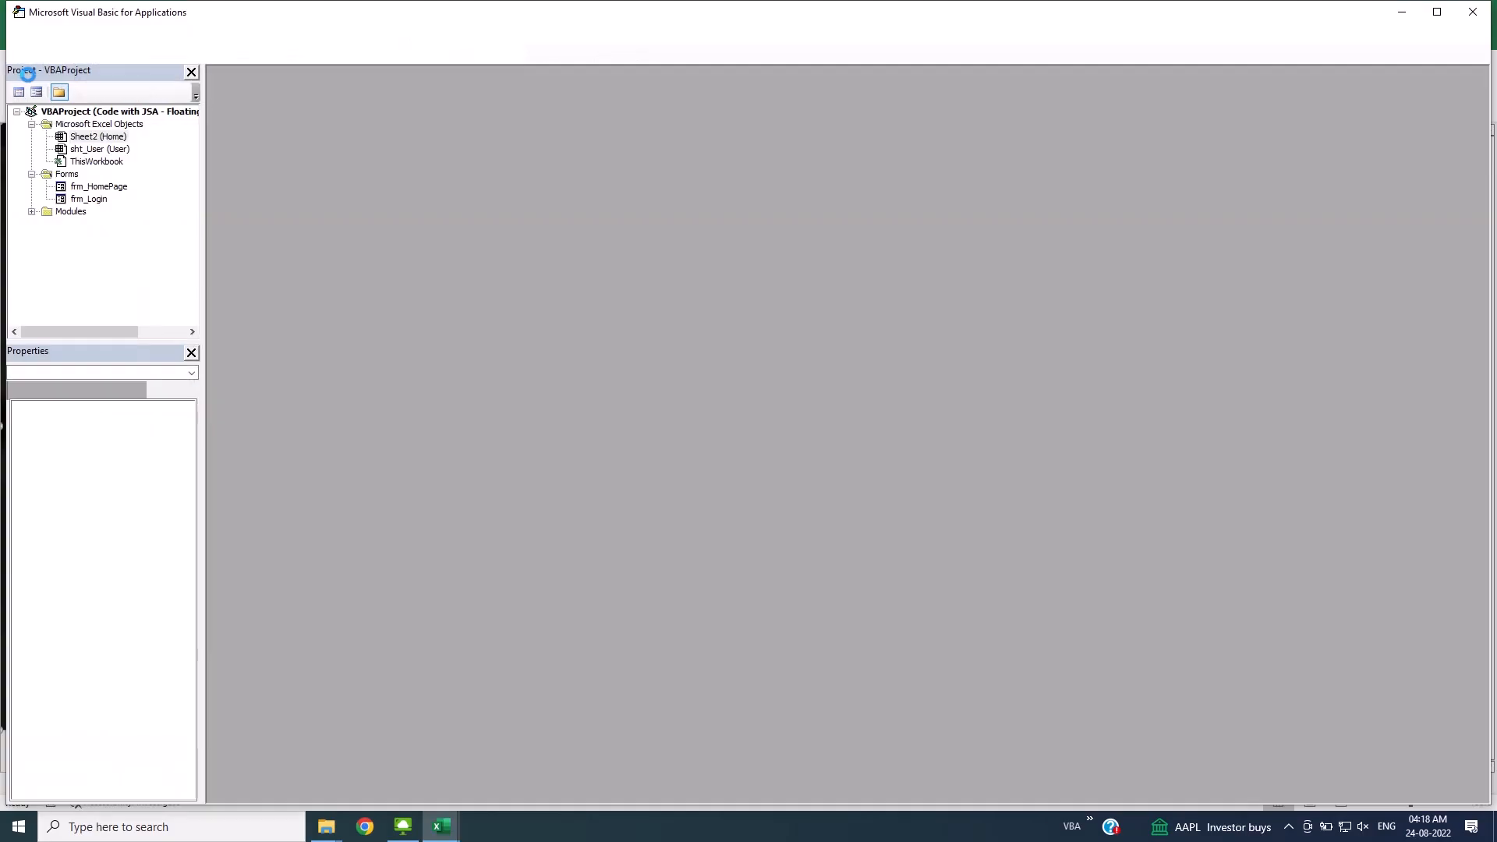
Open mod_Action's code and remove the False argument from ModelessForm_1's frm_Login.Show
click(97, 138)
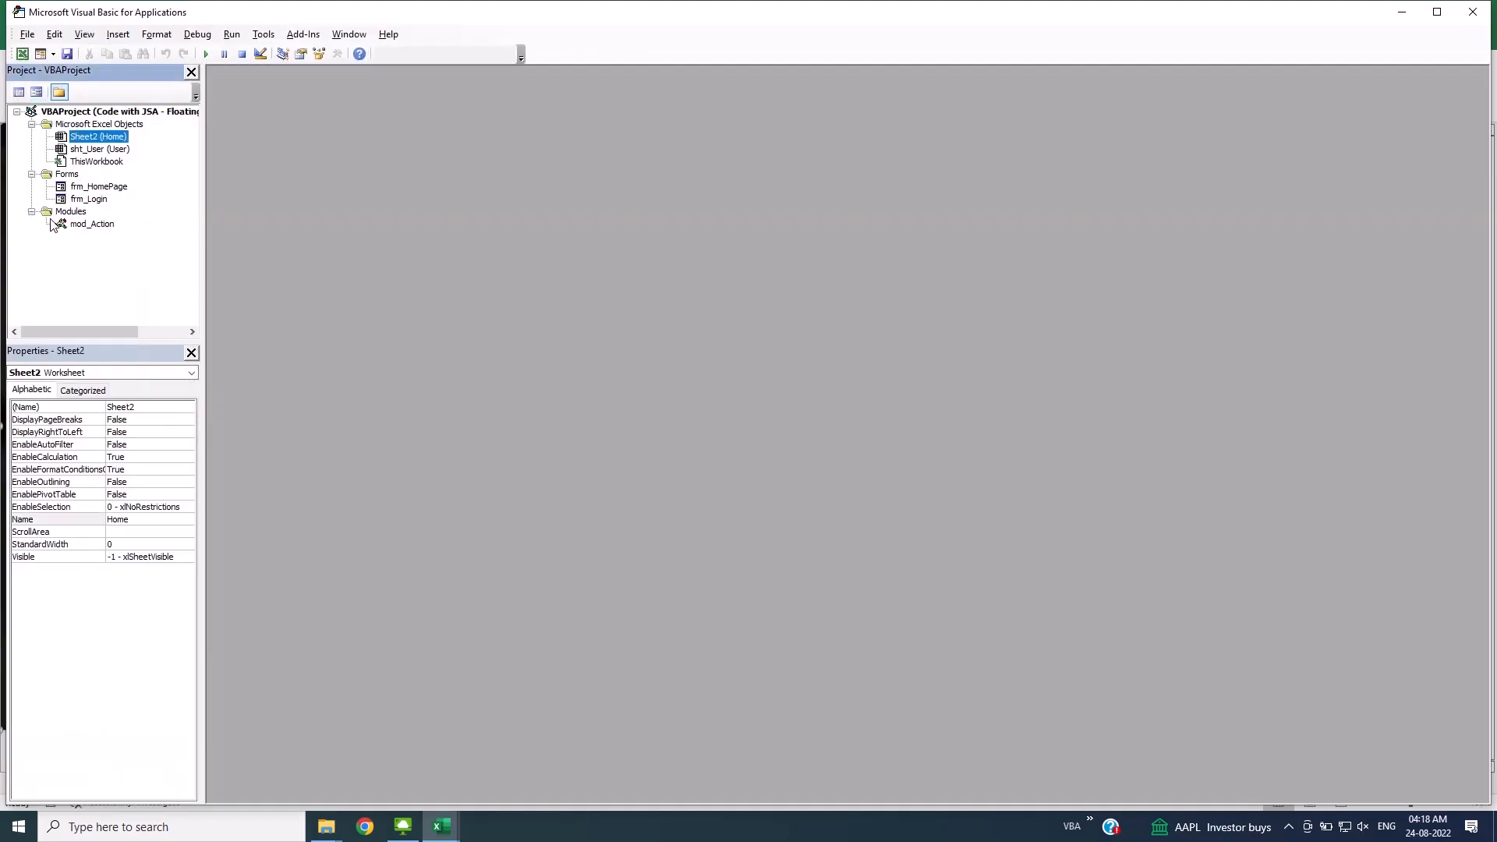
double_click(92, 224)
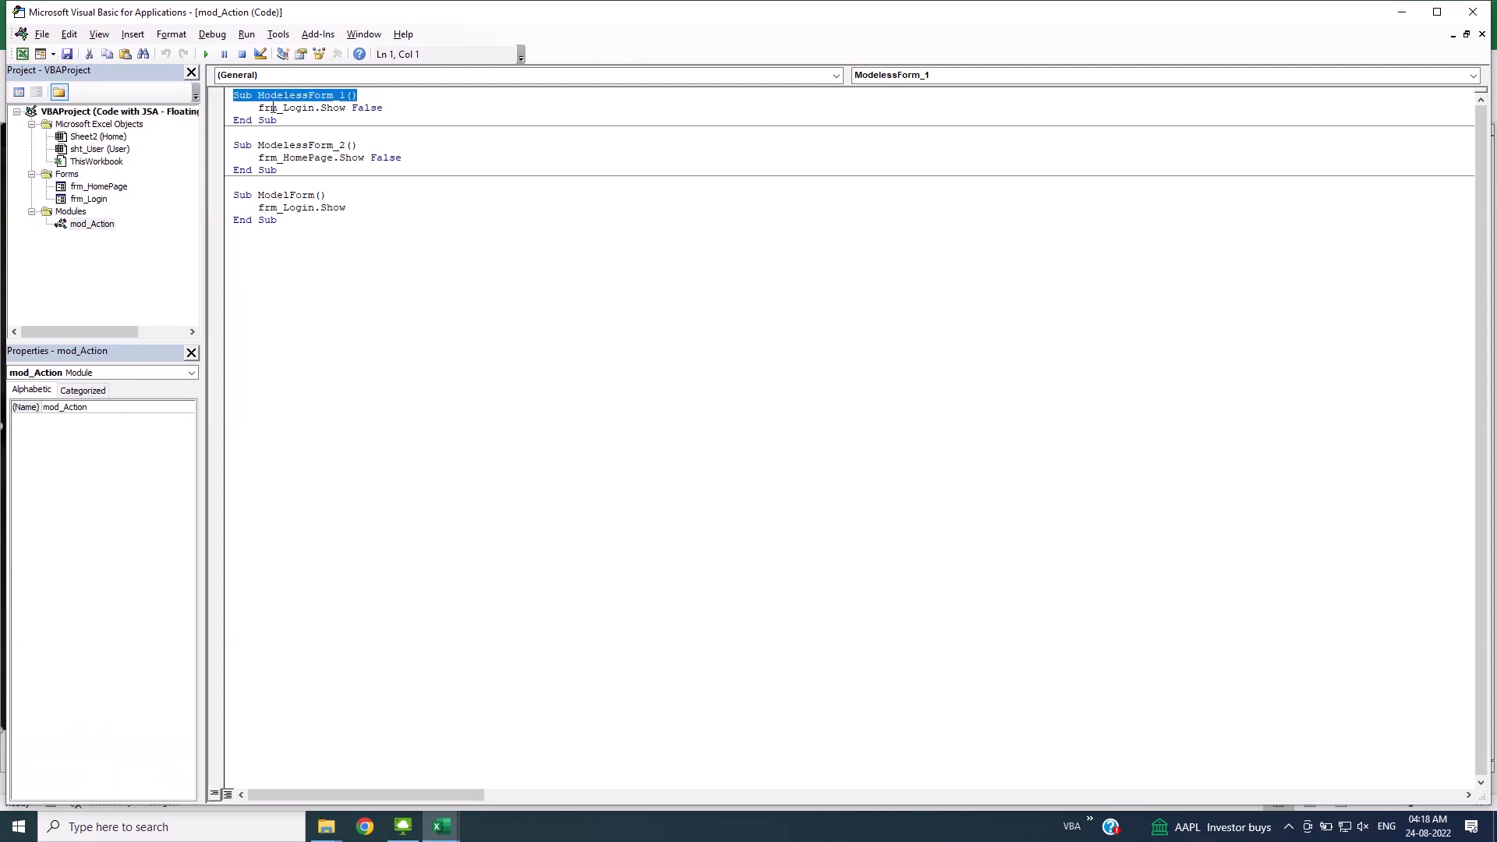
click(395, 108)
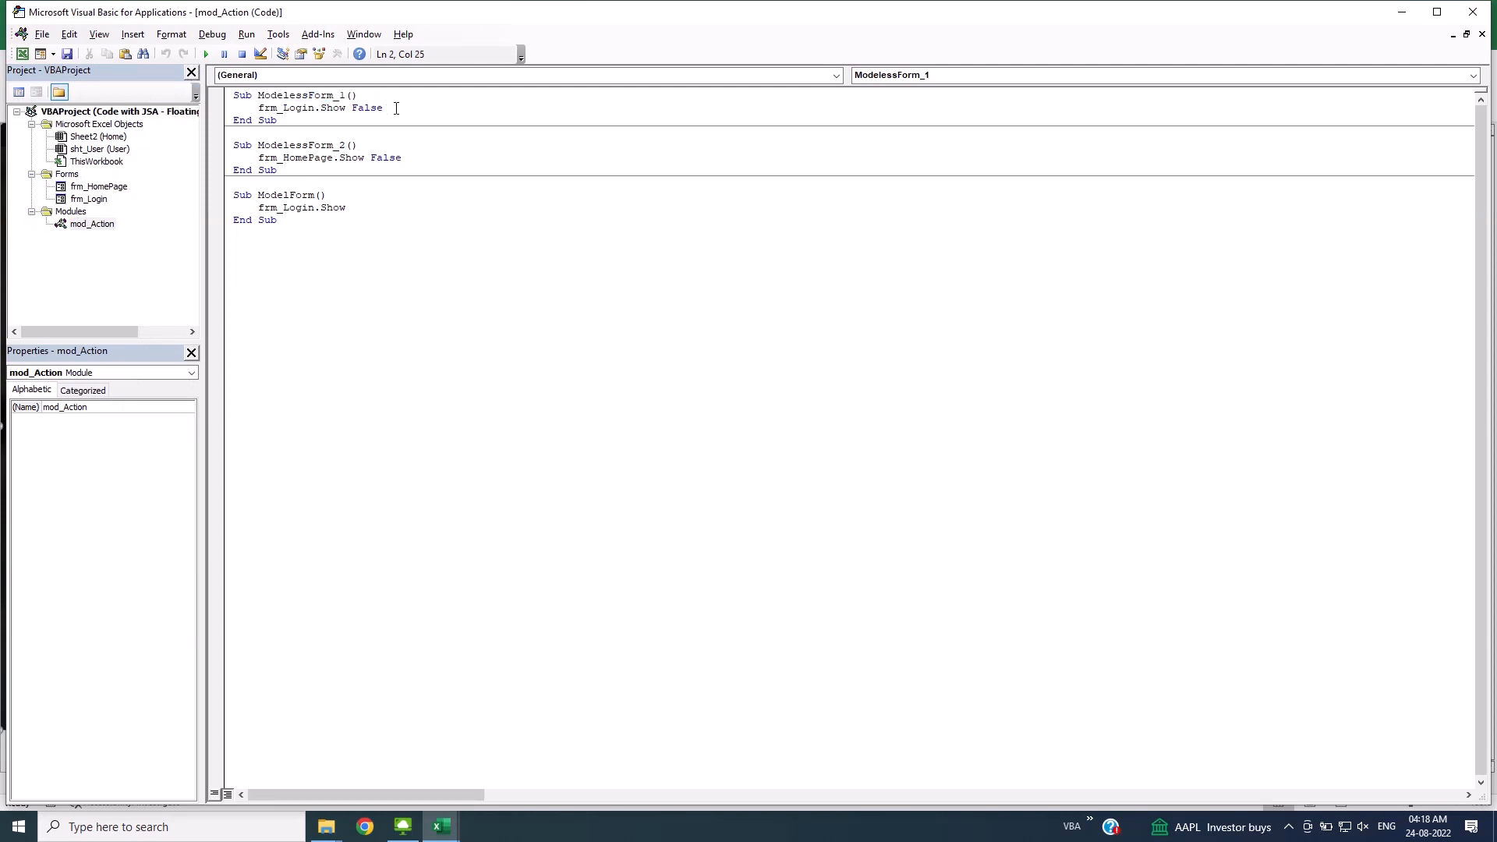
key(BackSpace)
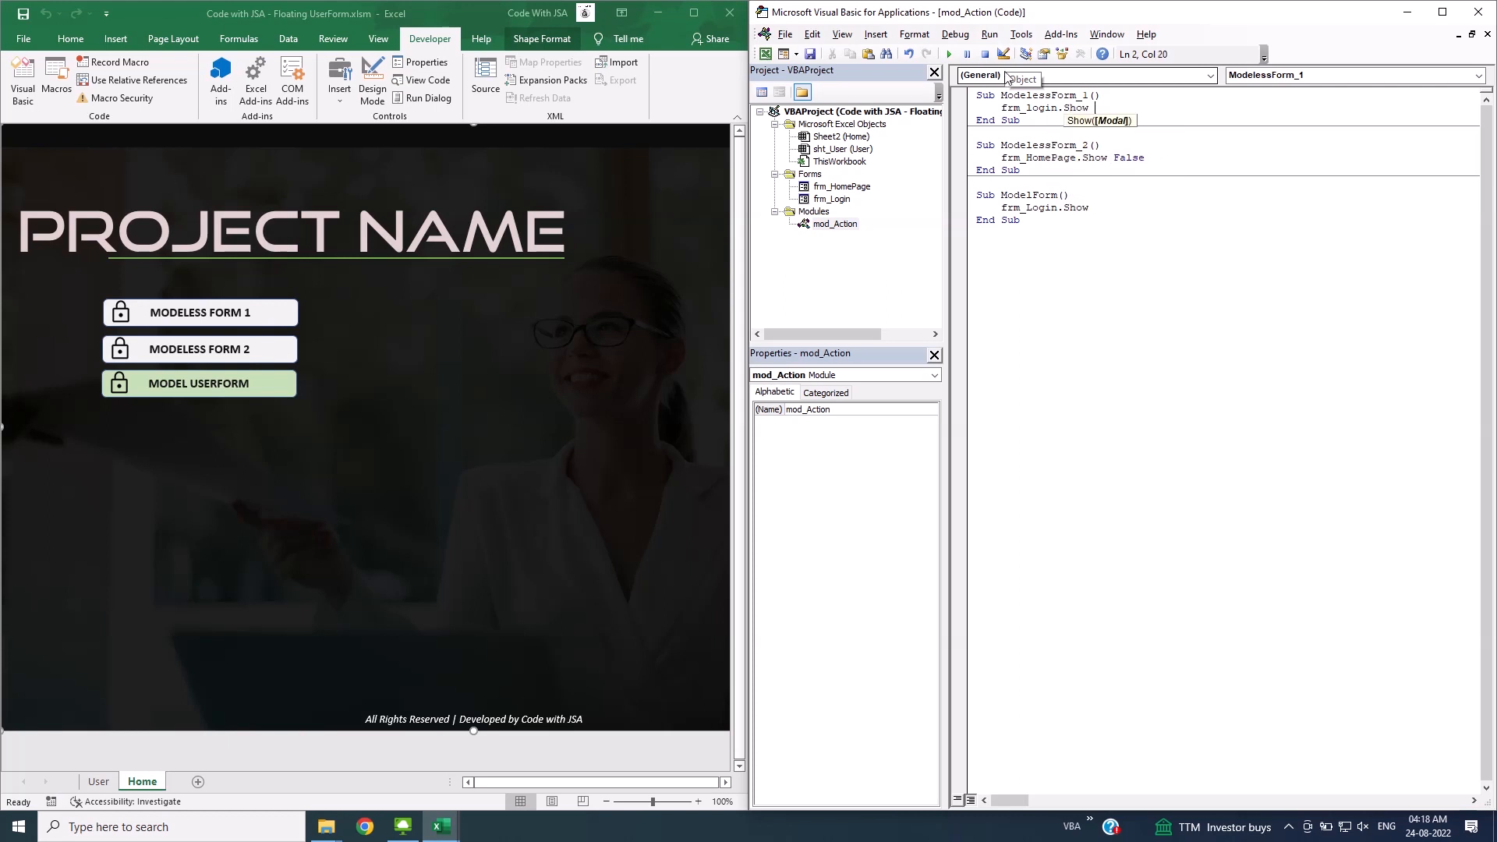
Restore 'False' after frm_Login.Show in ModelessForm_1
text(false)
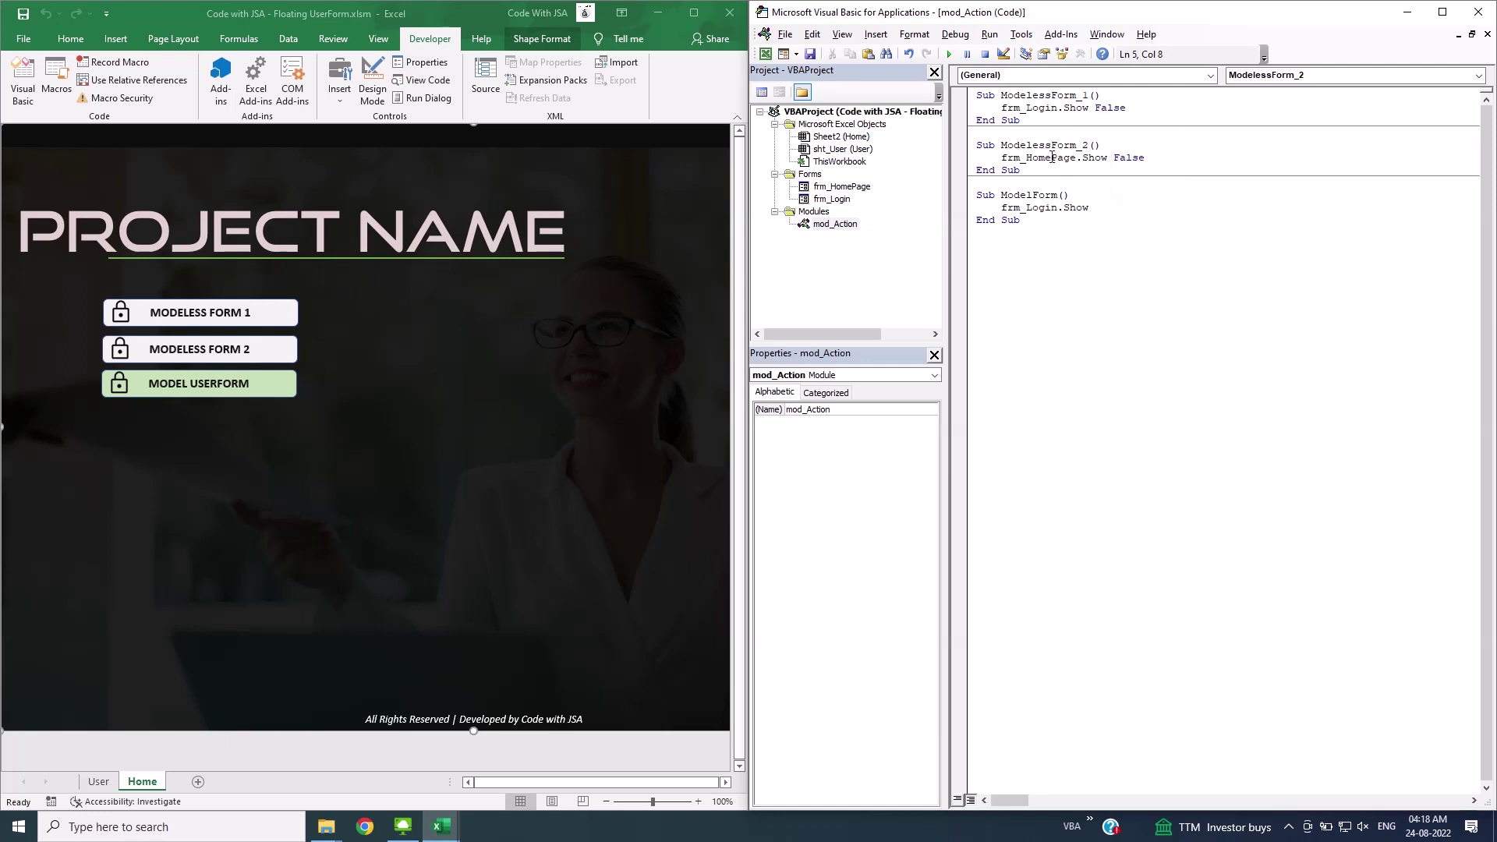
mouse_move(1117, 156)
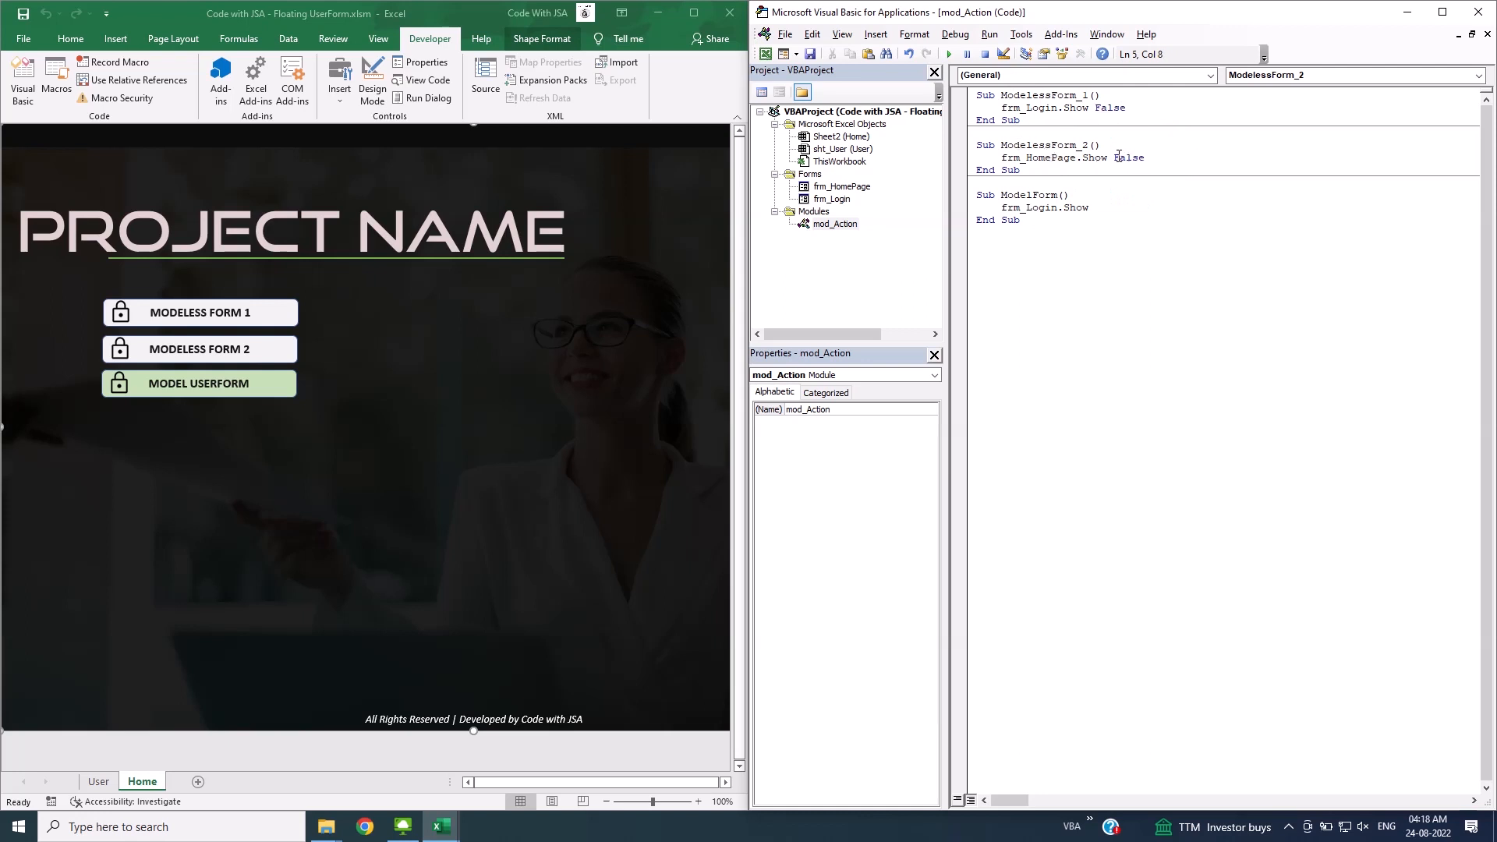
mouse_move(1132, 125)
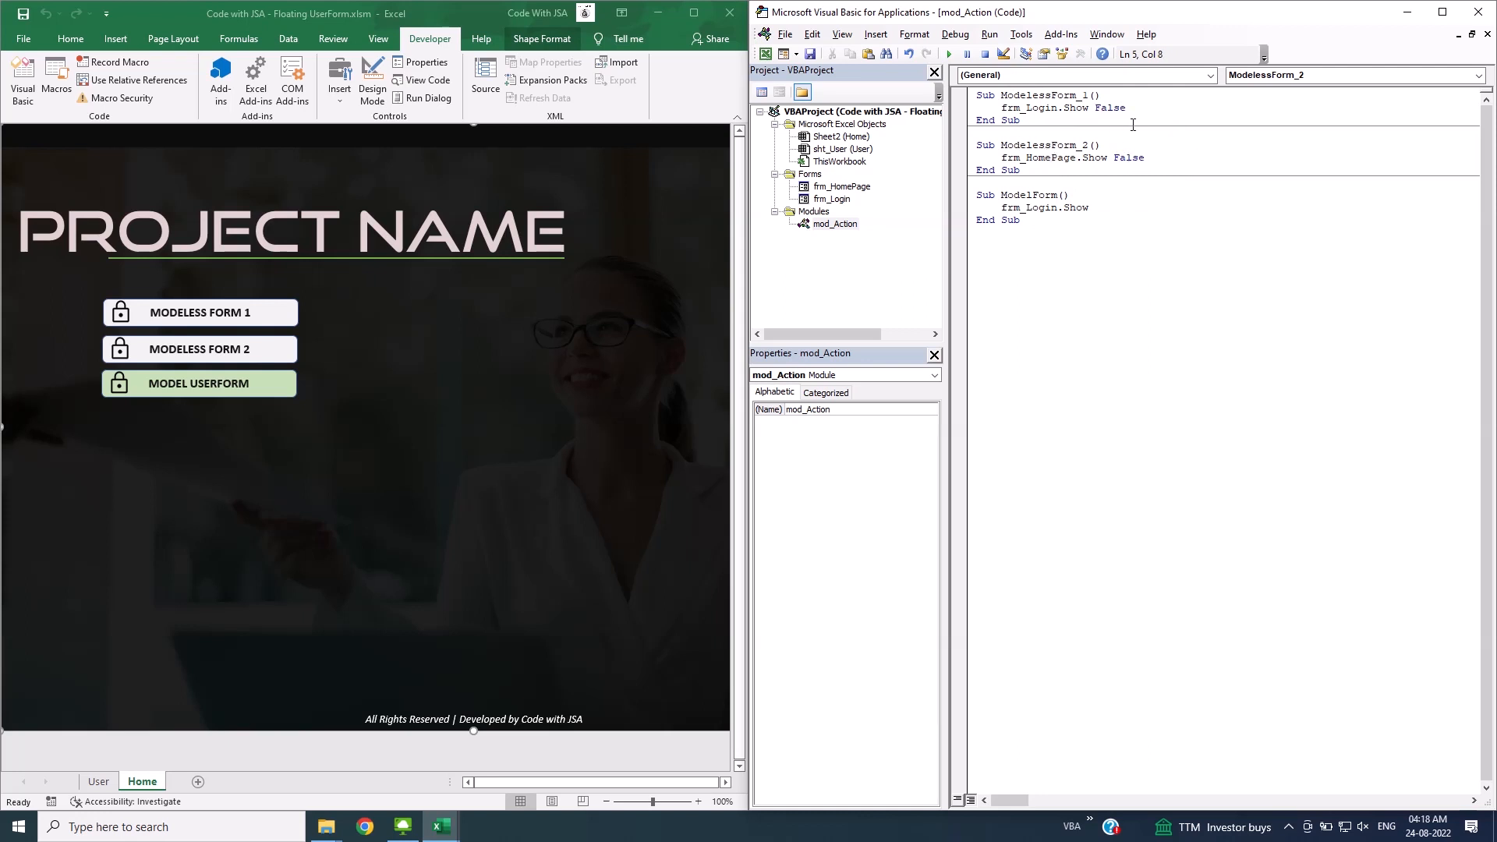